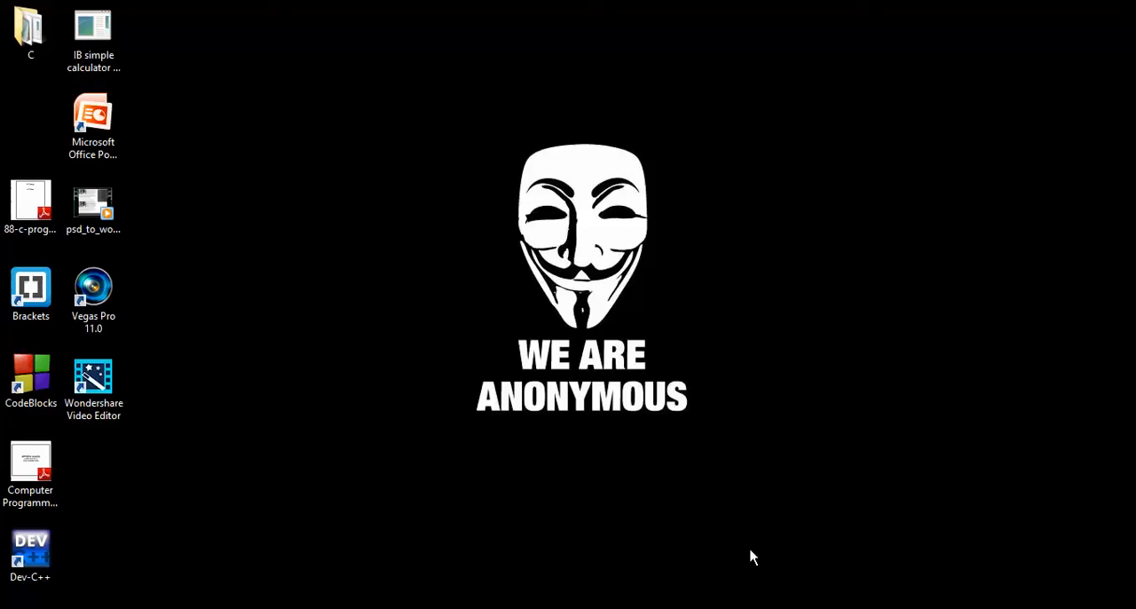
mouse_move(485, 456)
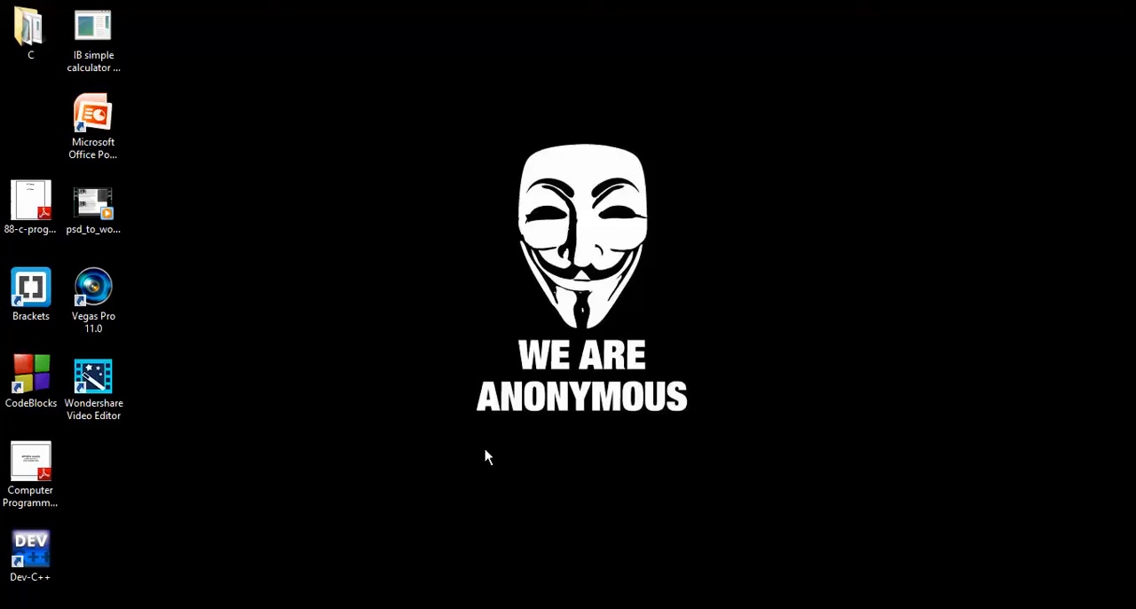
mouse_move(470, 435)
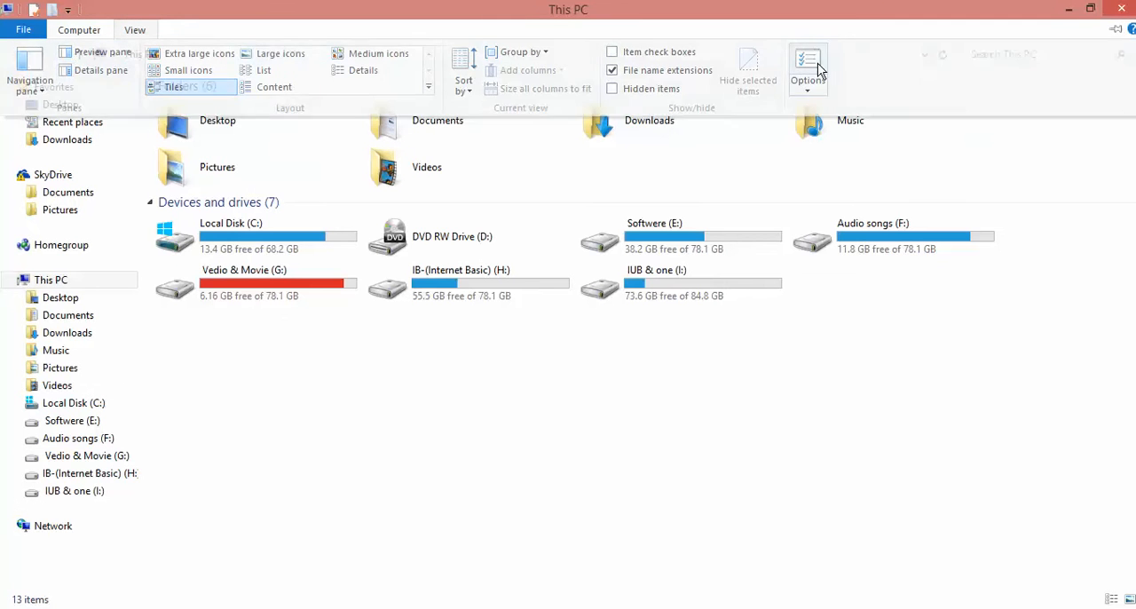
- Open File Explorer's folder options to turn on file name extensions
left_click(807, 67)
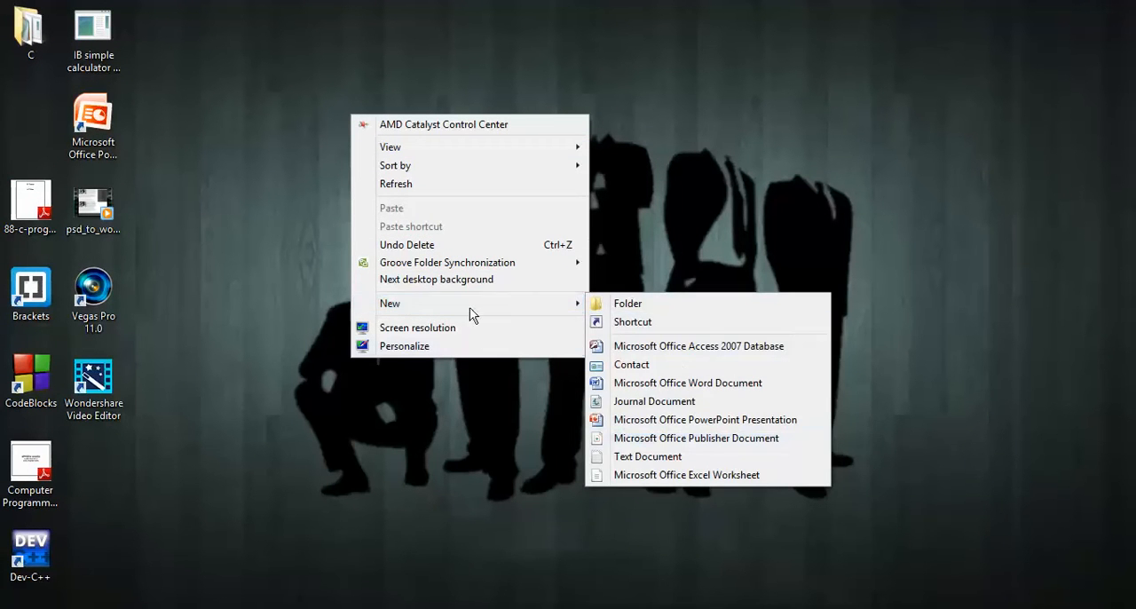
mouse_move(671, 323)
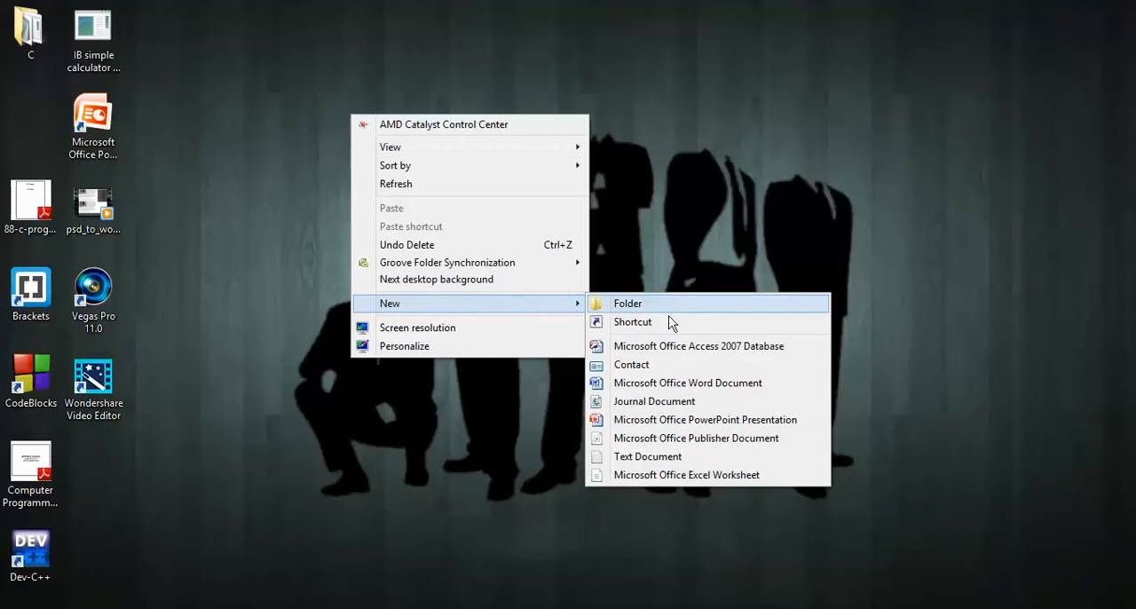
- Create a new blank Text Document on the desktop from the New submenu
left_click(648, 455)
type("refresh.bat")
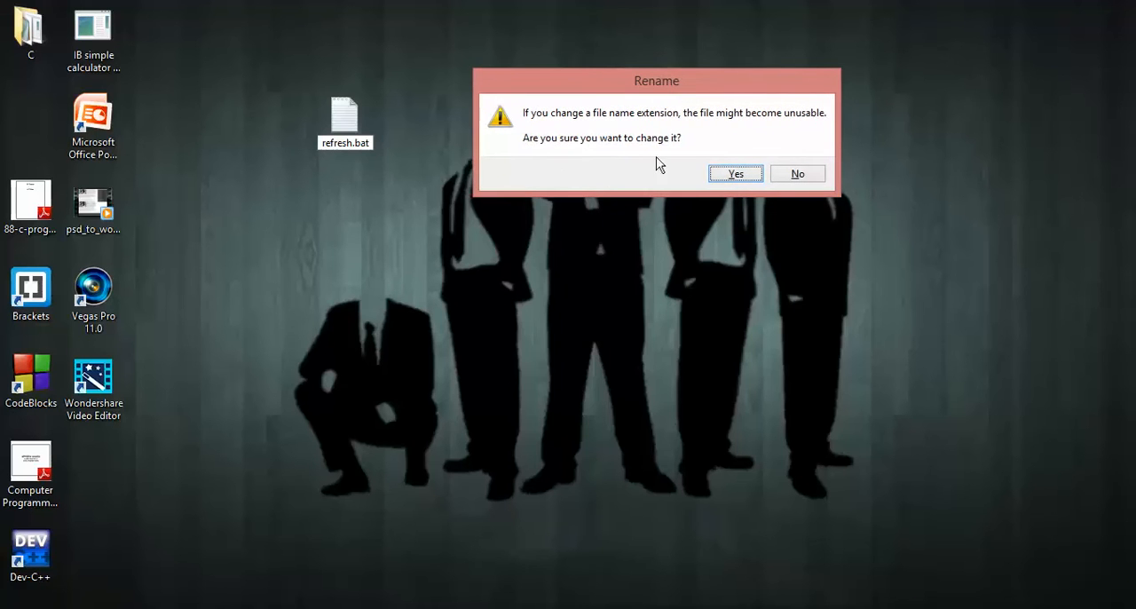
mouse_move(620, 176)
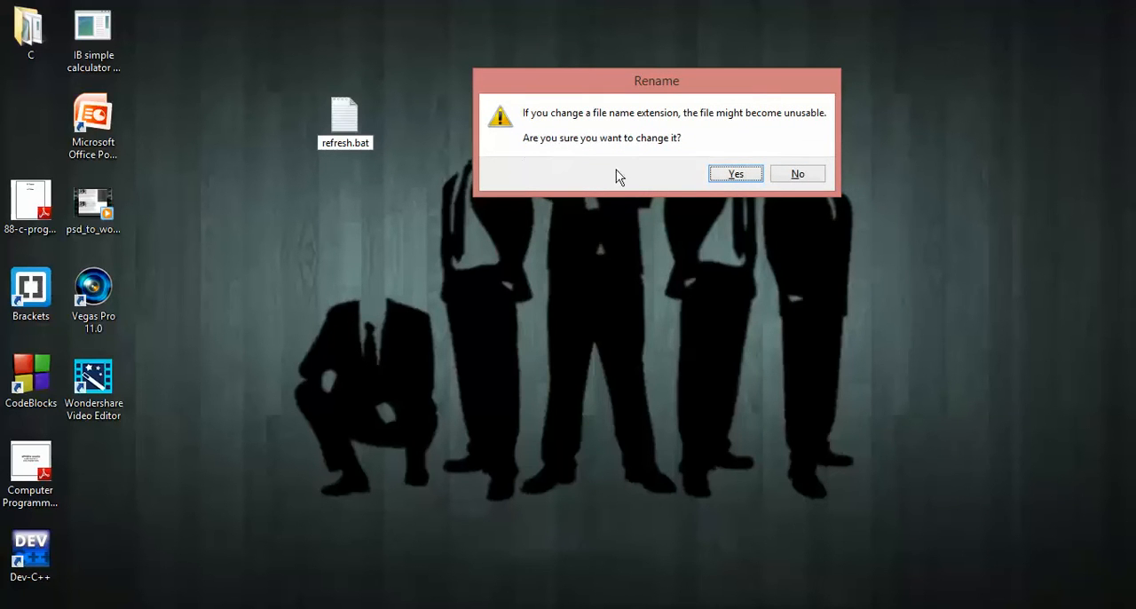
mouse_move(762, 268)
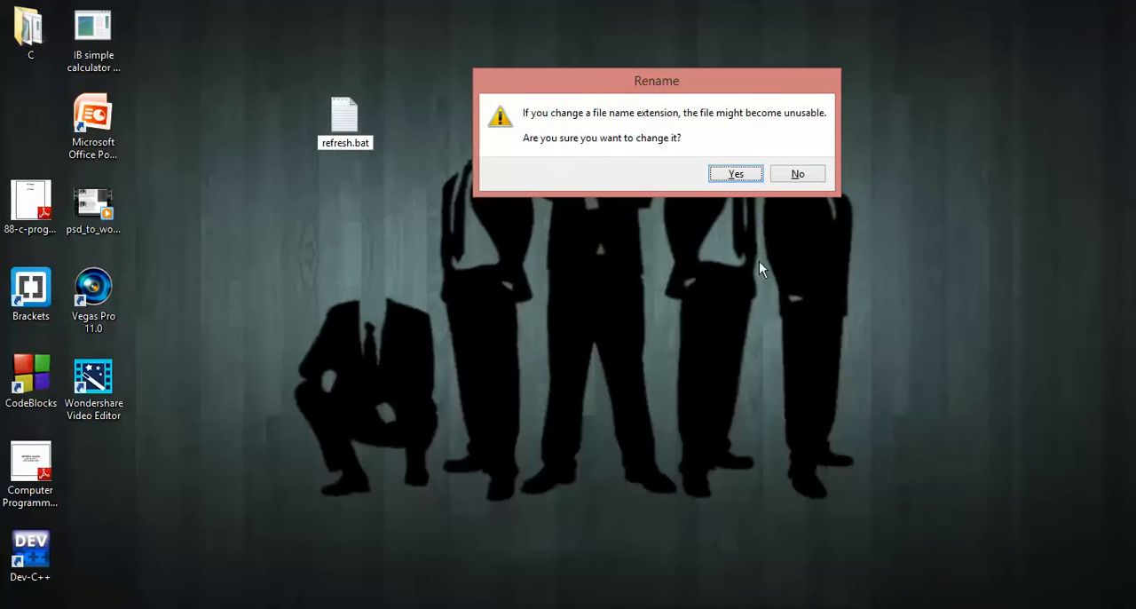
mouse_move(735, 173)
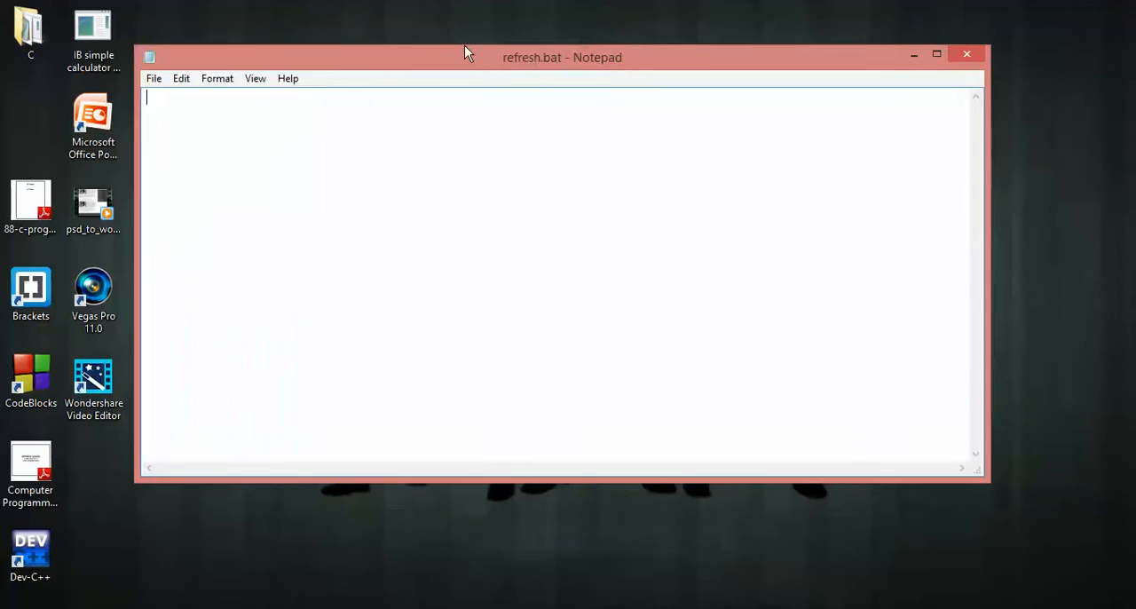
- Reposition Notepad and enter 'echo off', 'cd/' and 'tree' on separate lines
left_click_drag(562, 57, 541, 40)
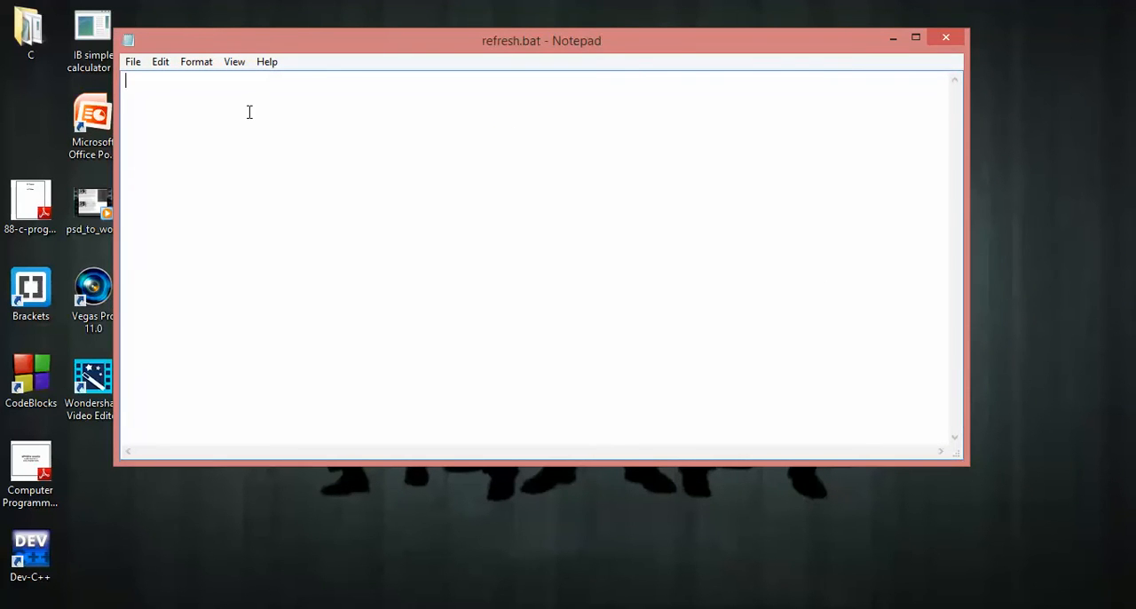
type("echo")
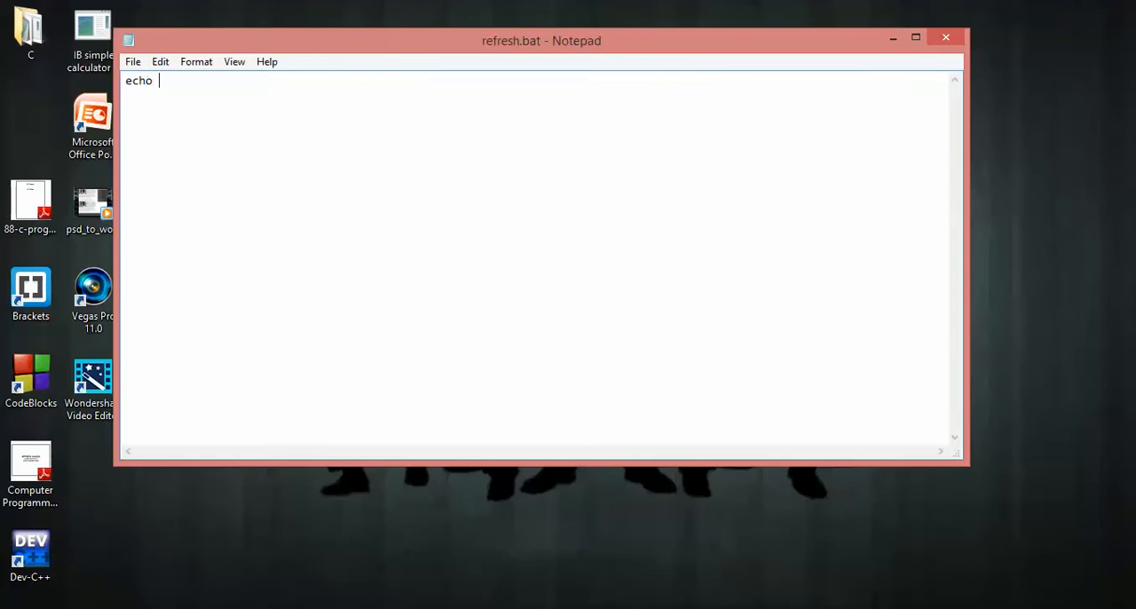
type("off")
type("c")
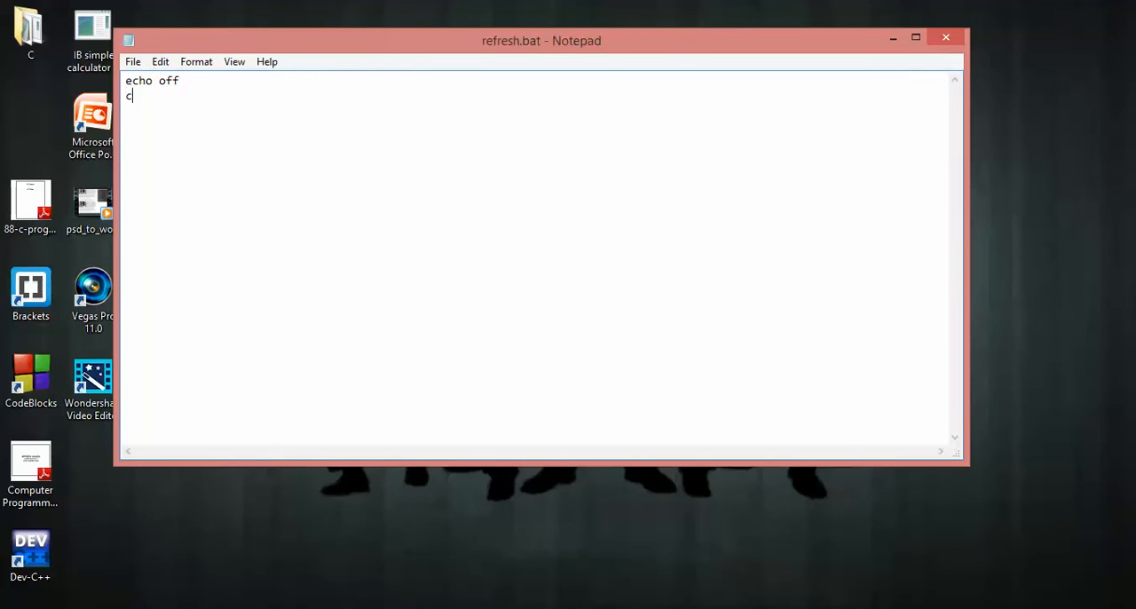
type("d/")
type("tr")
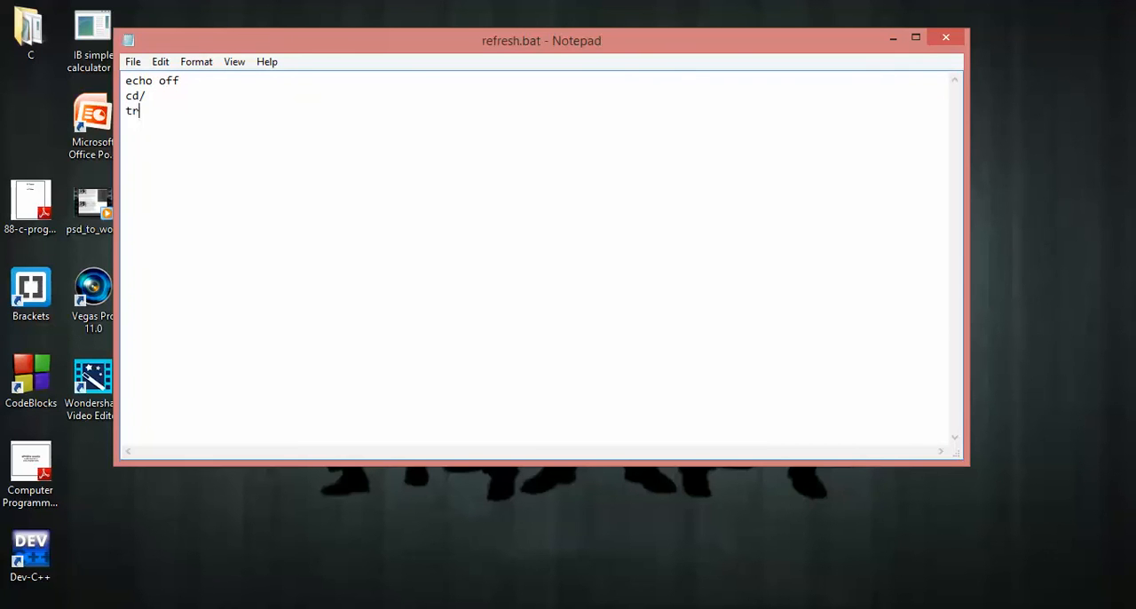
type("ee")
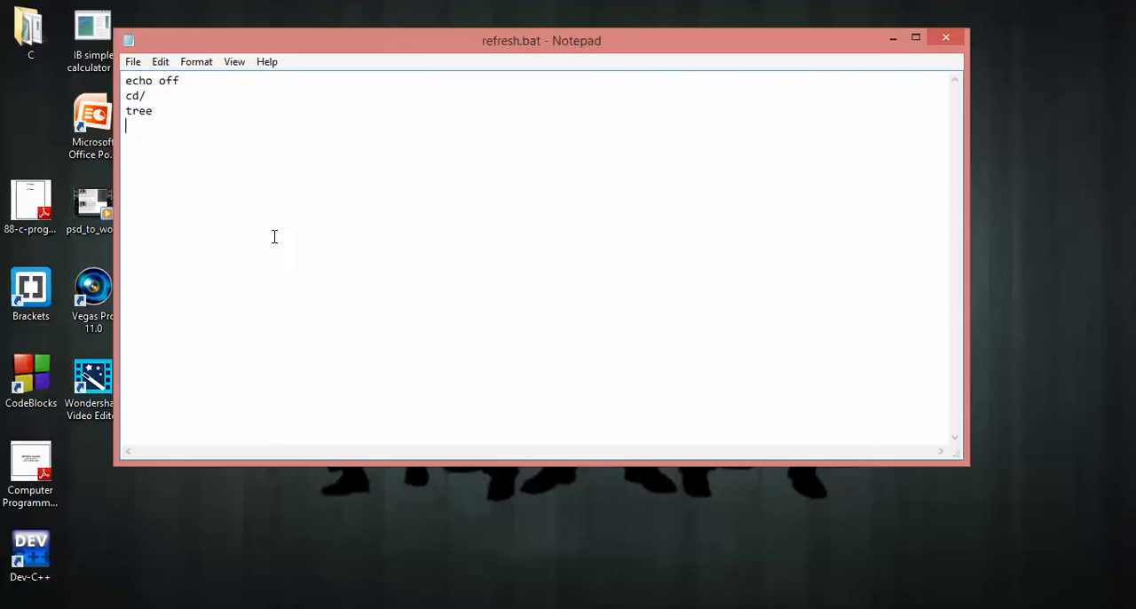
mouse_move(215, 193)
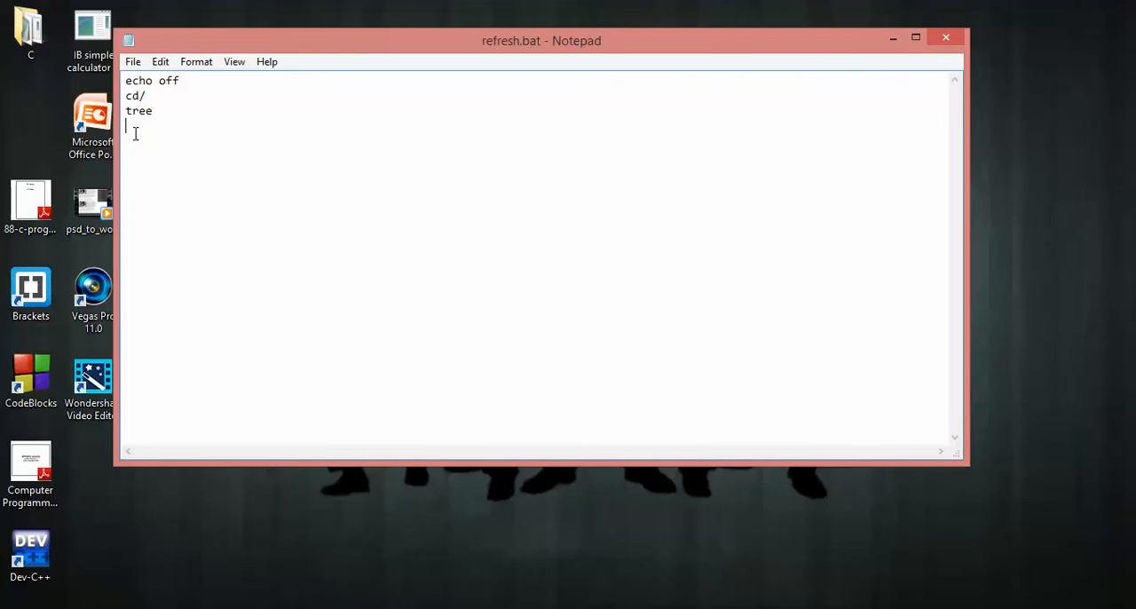
- Add drive lines C:, D: and E:, each followed by a tree line
type("c")
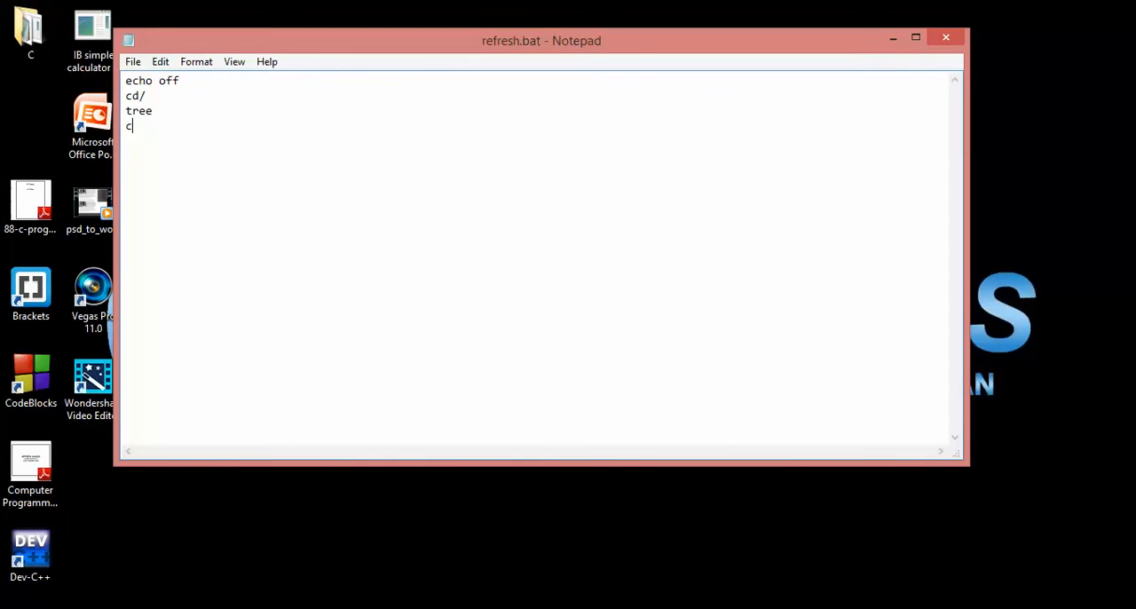
key("Backspace")
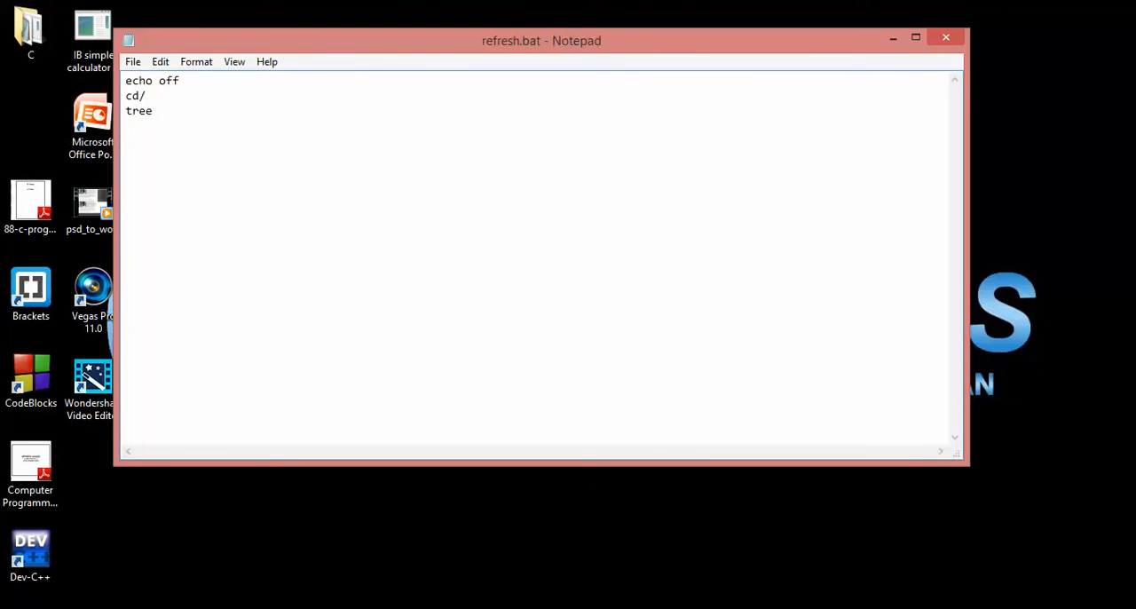
type("C")
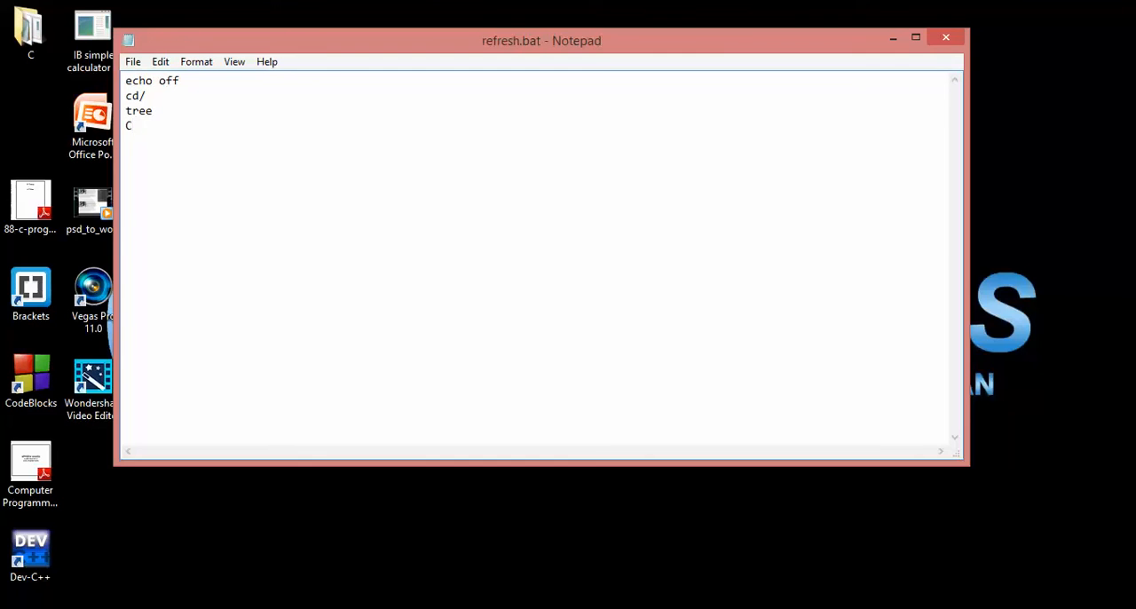
type(":")
type("t")
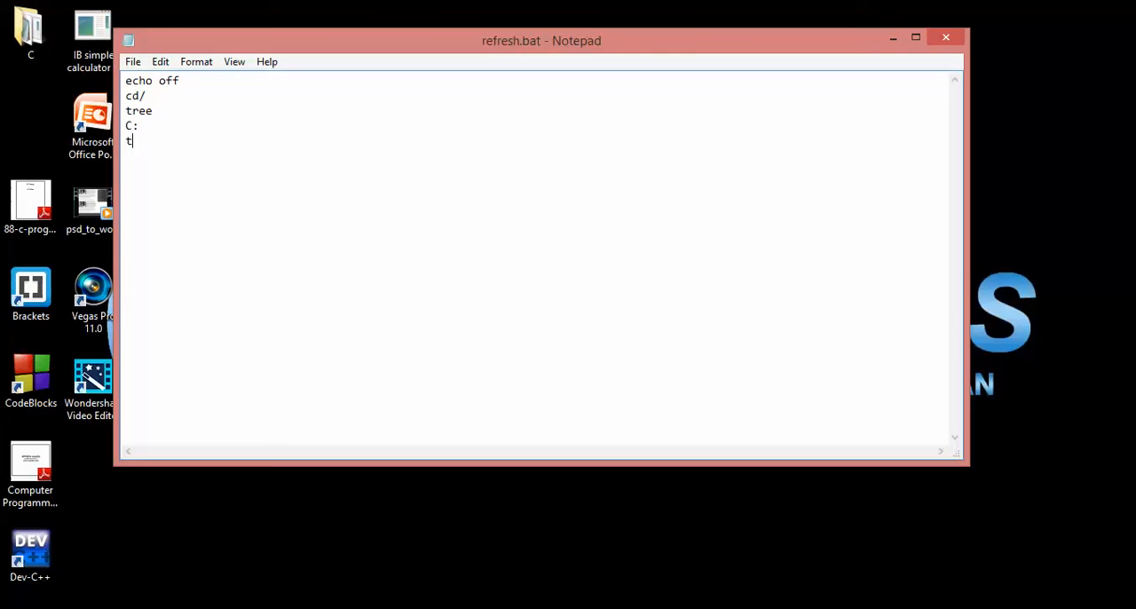
type("re")
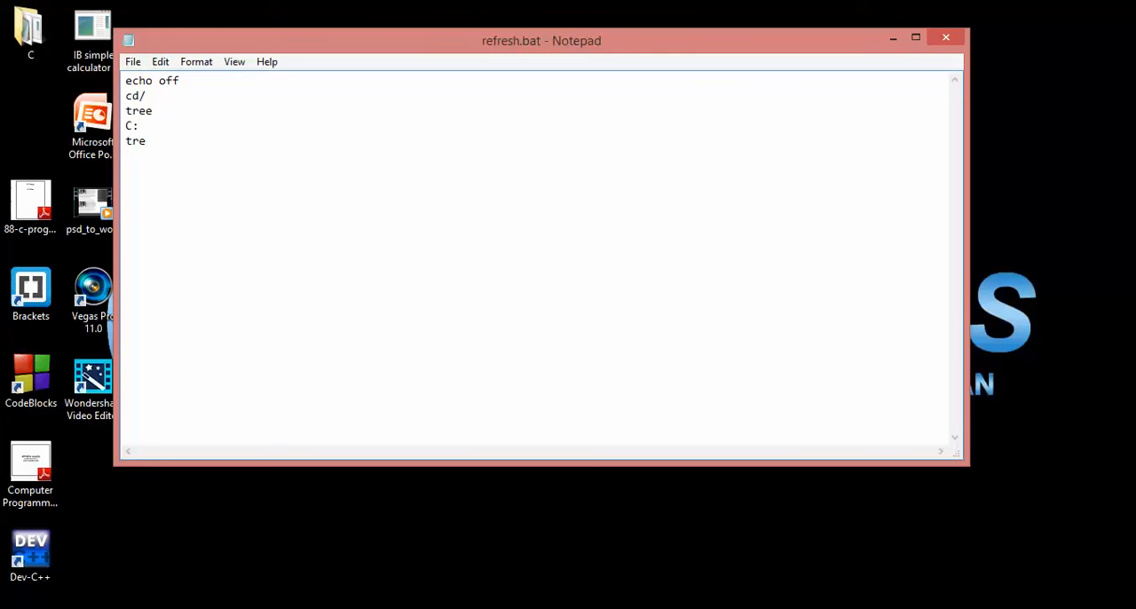
type("D:")
type("t")
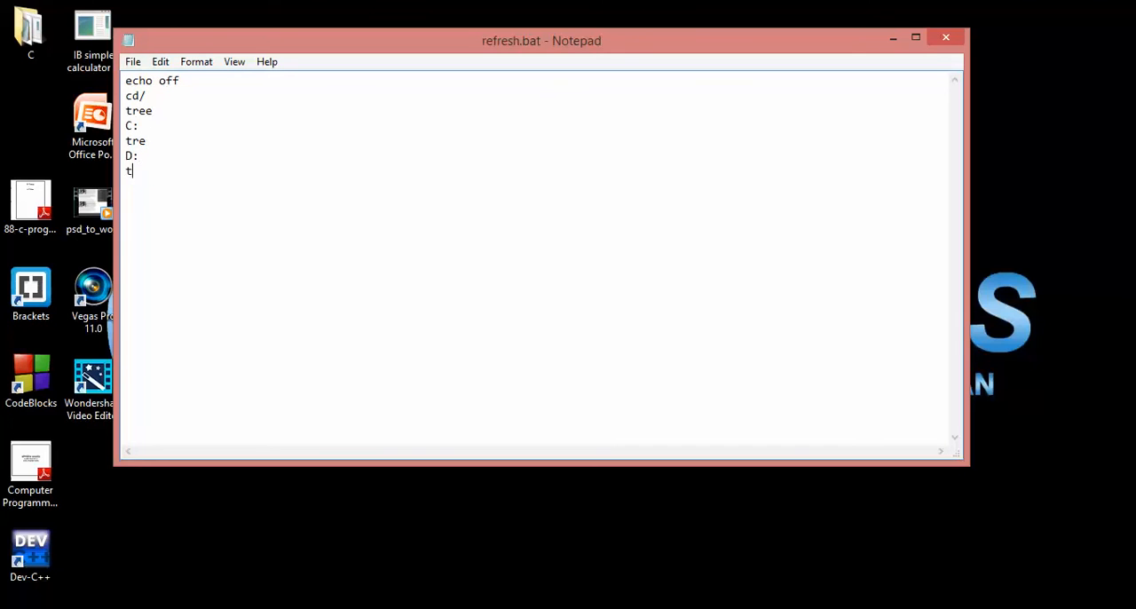
type("ree")
type("E:")
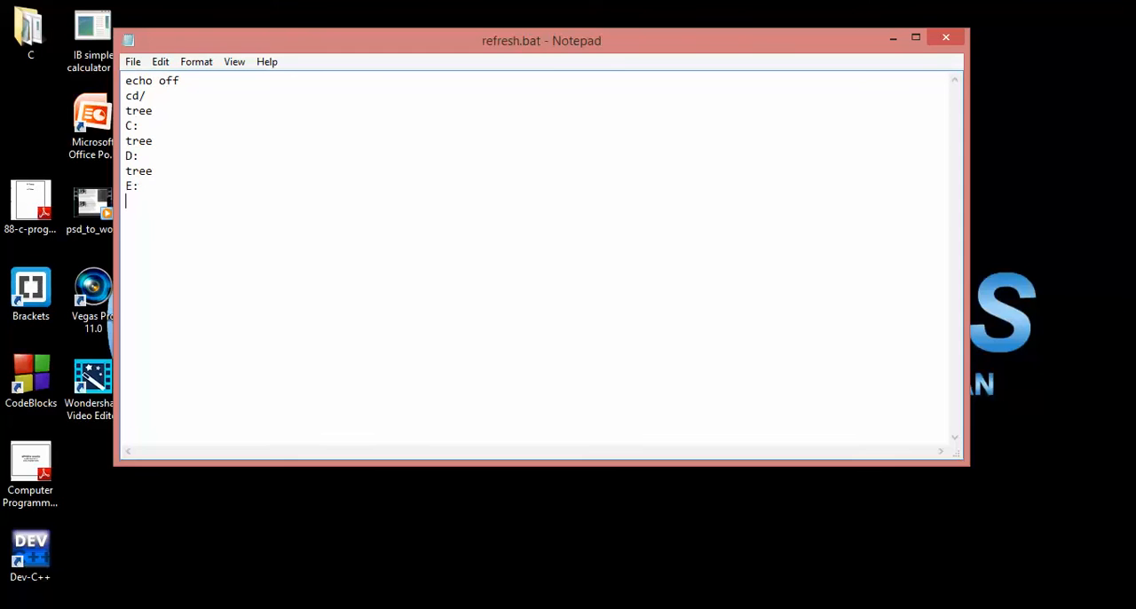
type("trr")
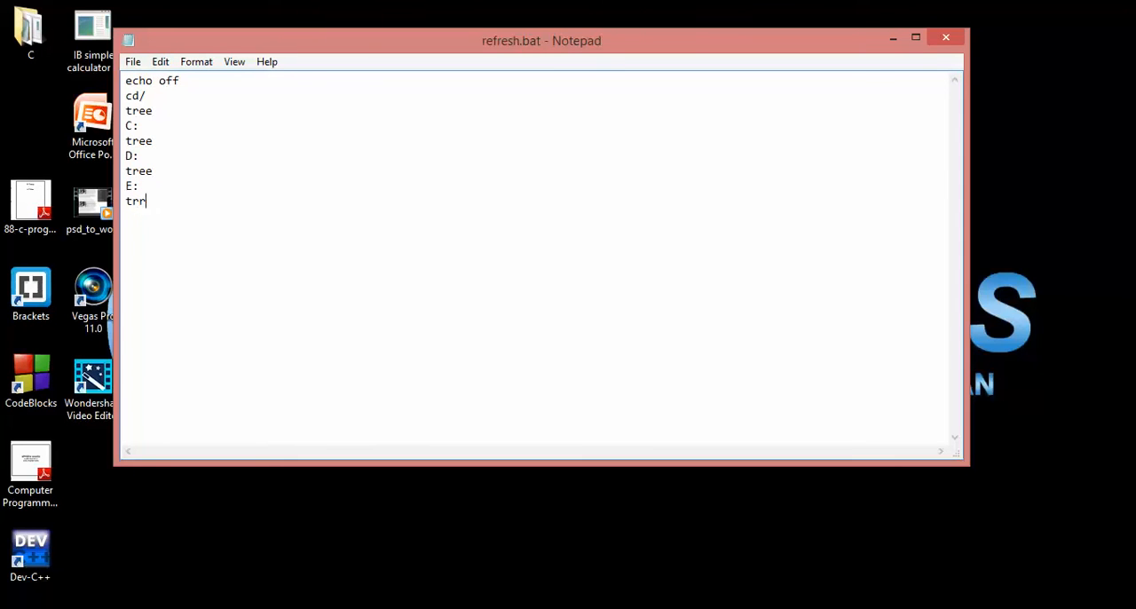
type("ee")
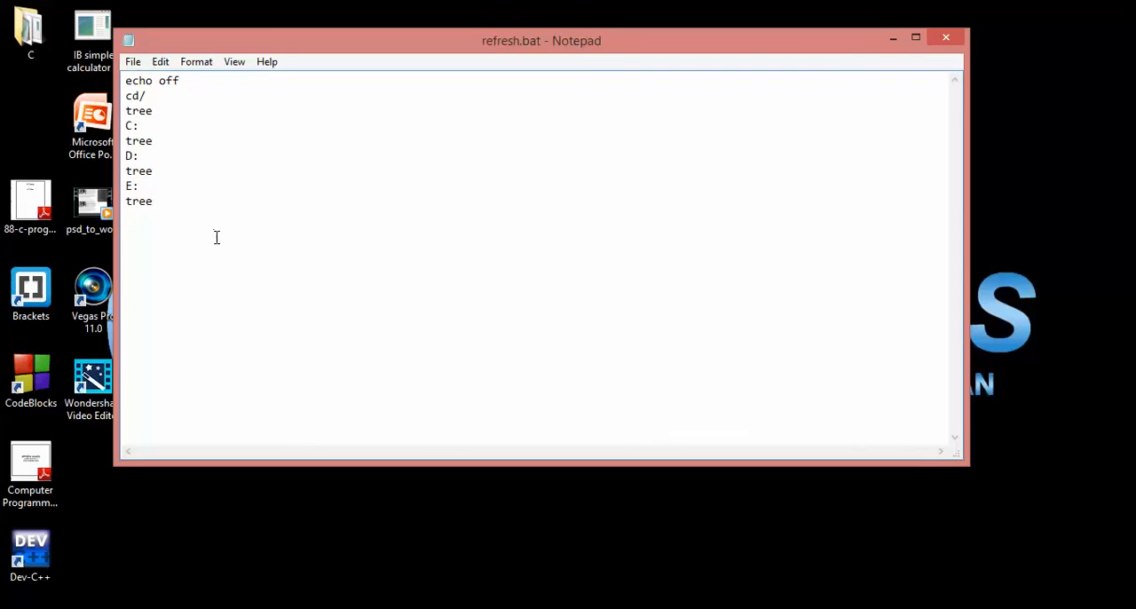
mouse_move(287, 263)
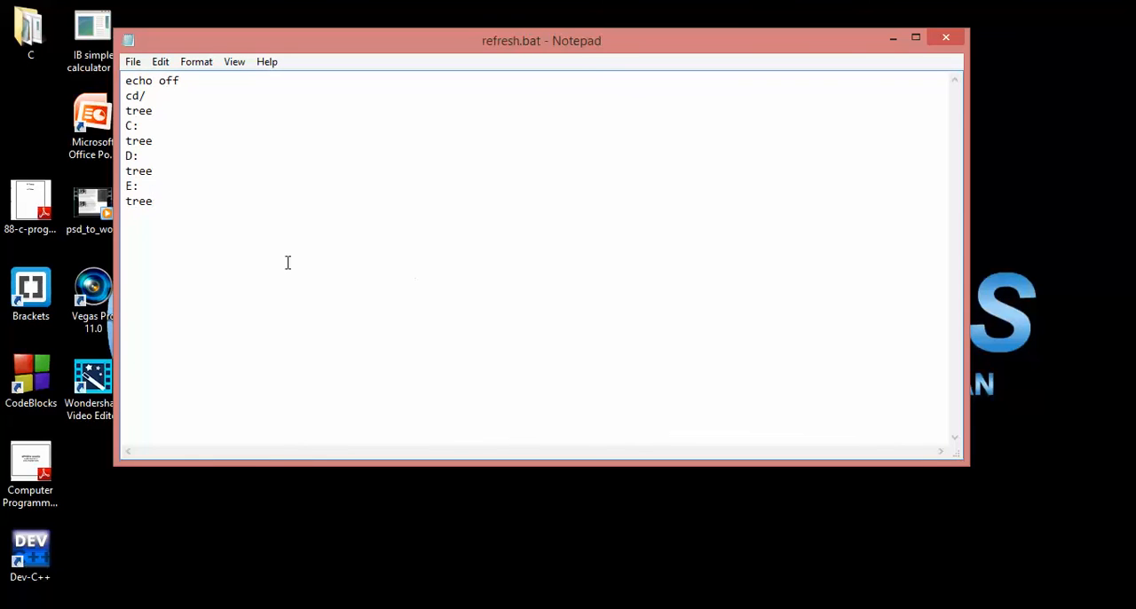
- Save refresh.bat and close Notepad
left_click(152, 201)
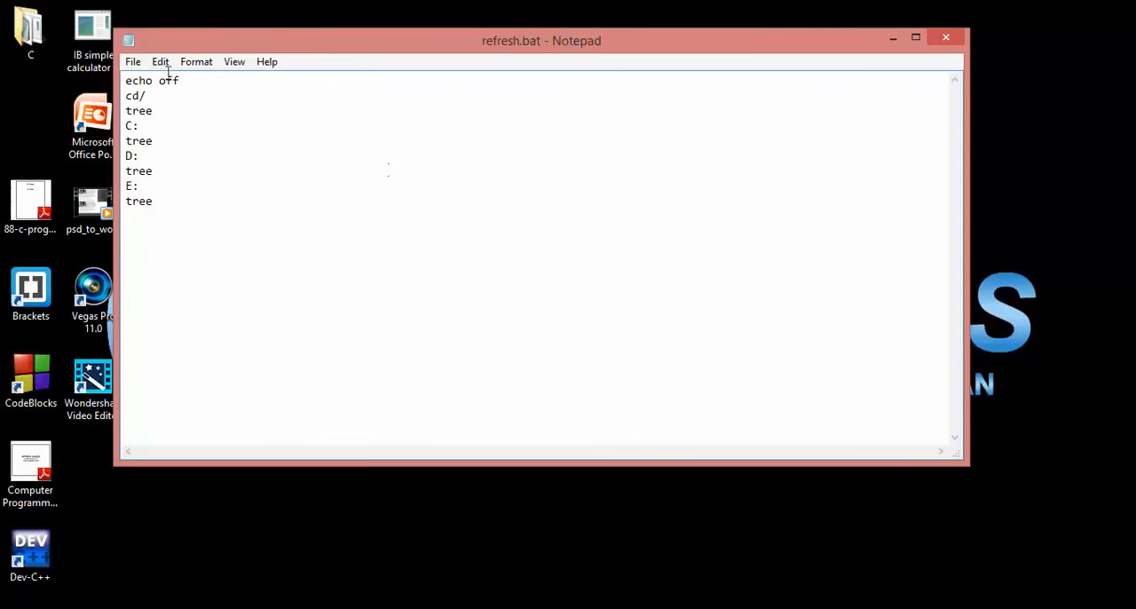
left_click(133, 61)
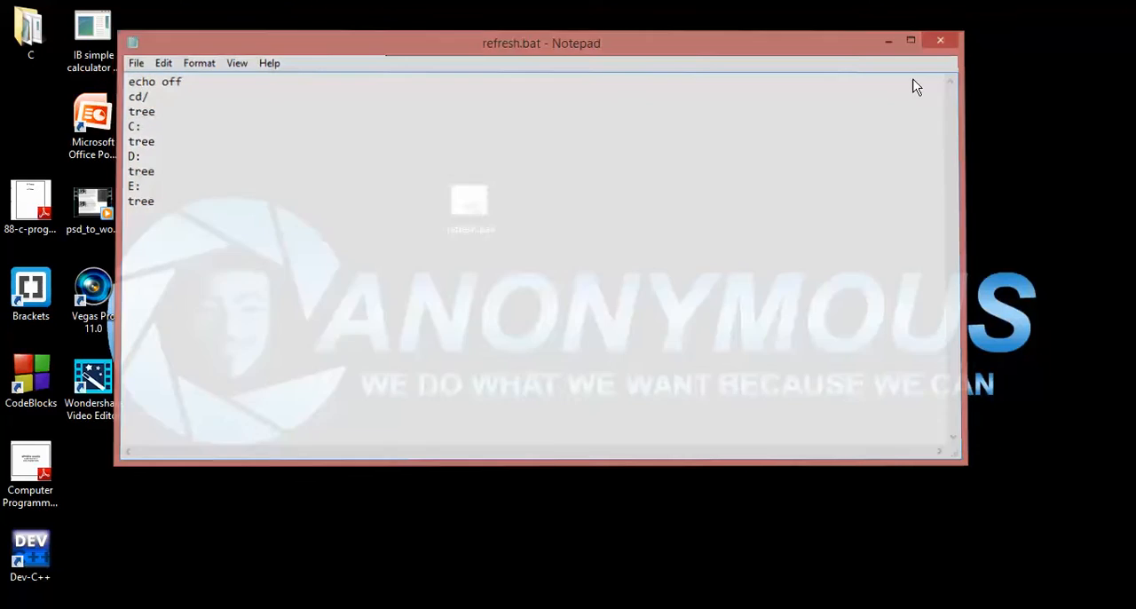
left_click(940, 40)
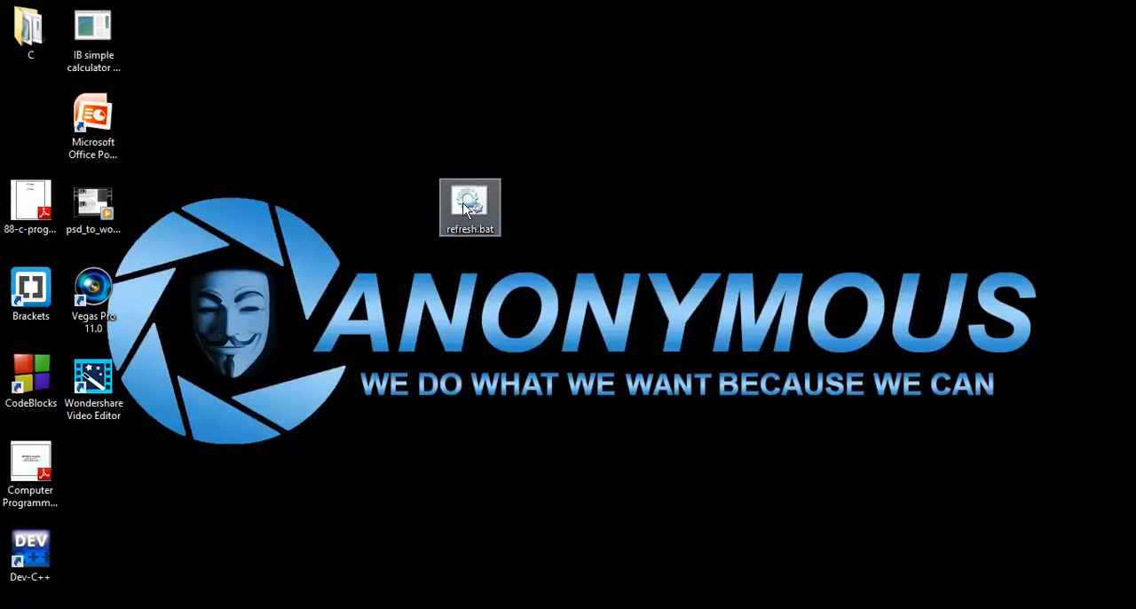
- Launch refresh.bat in cmd.exe and scroll through the printed folder tree output
double_click(469, 207)
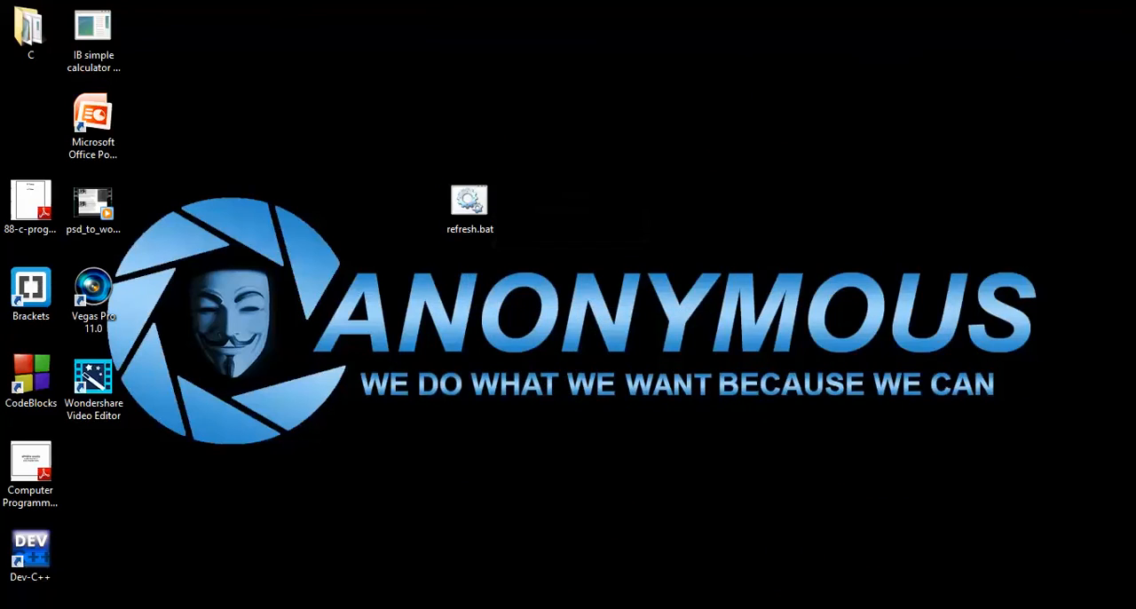
double_click(469, 200)
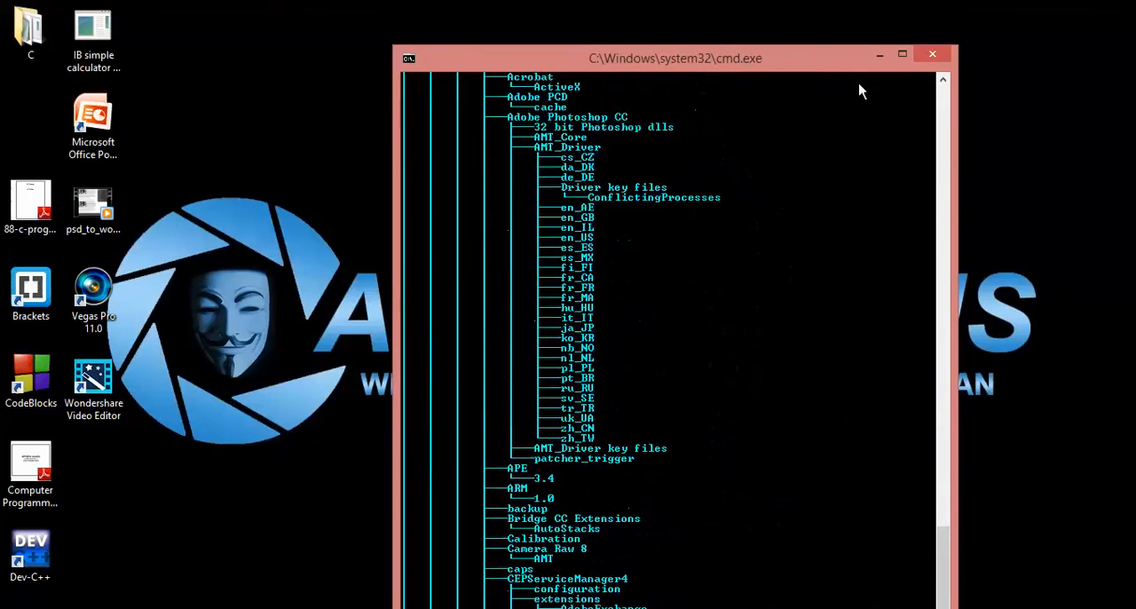
scroll("down", 3)
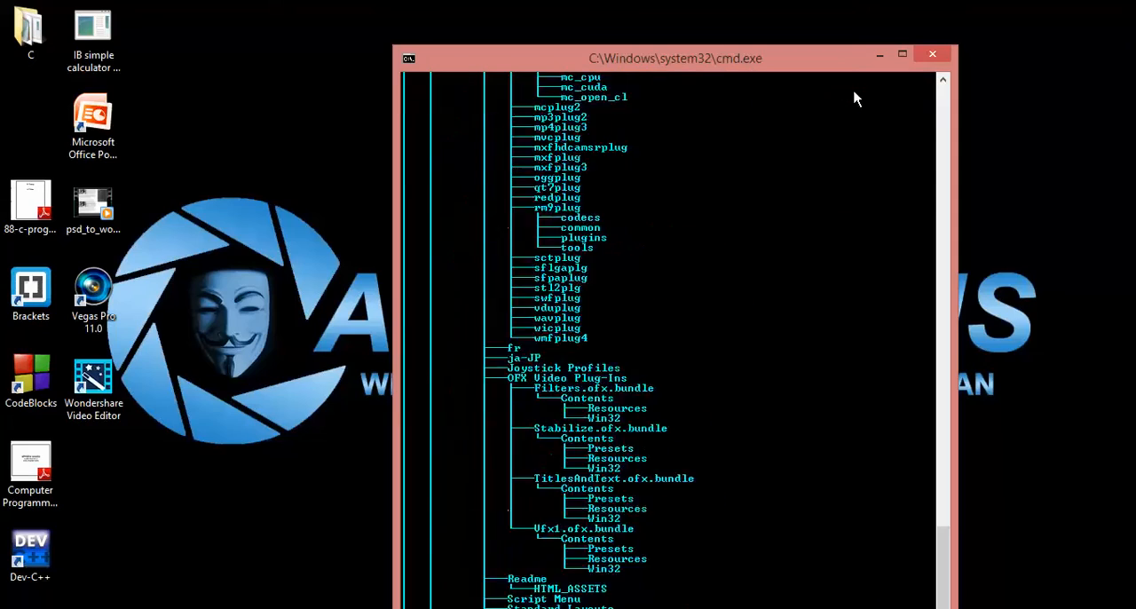
scroll("down", 3)
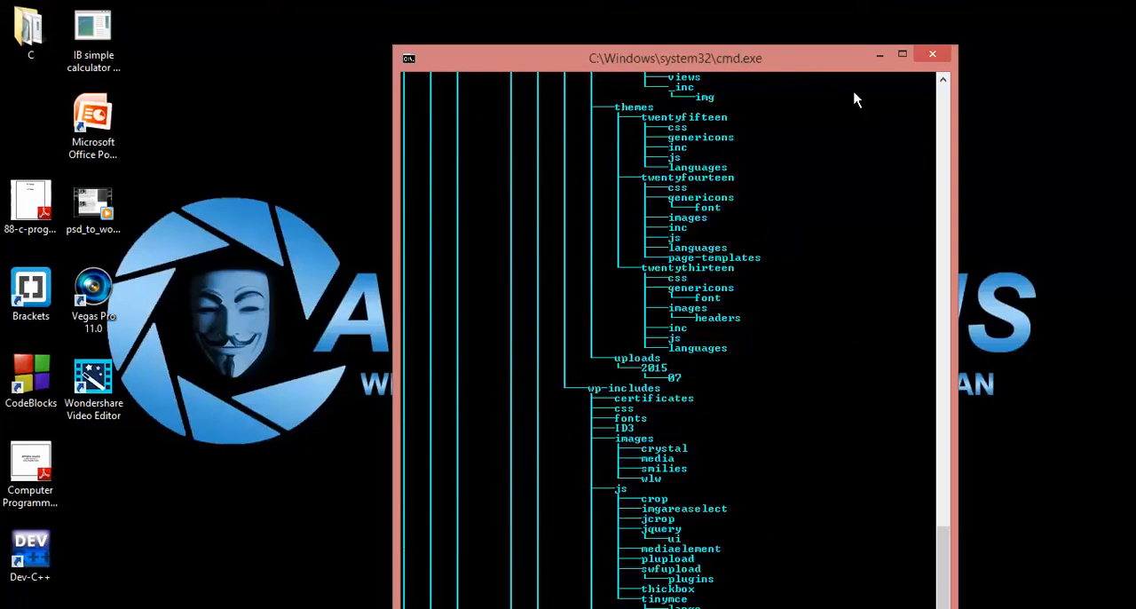
scroll("down", 3)
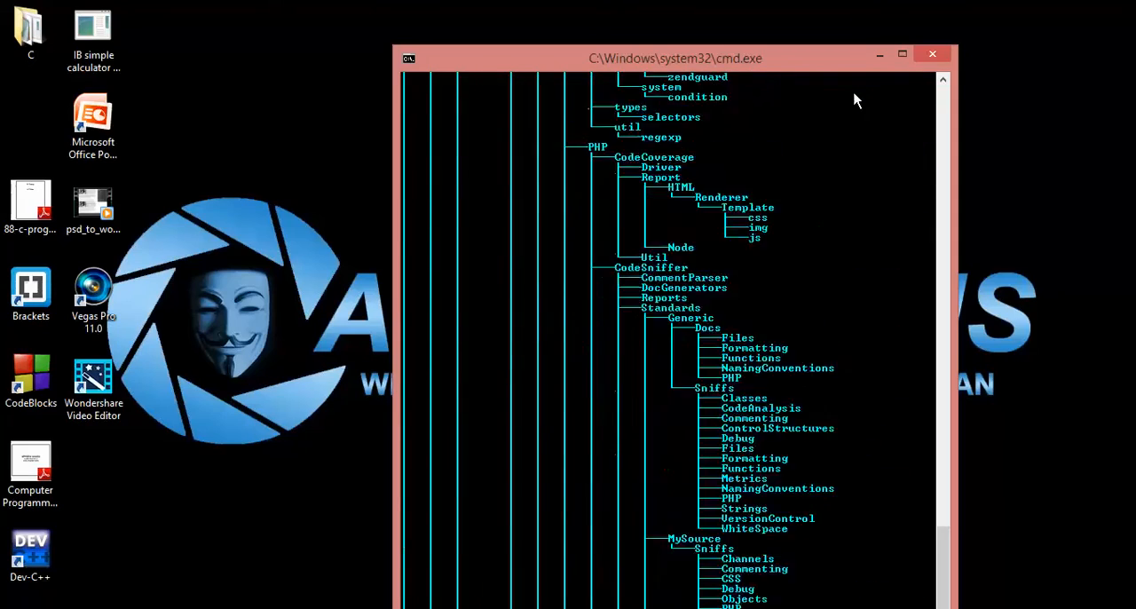